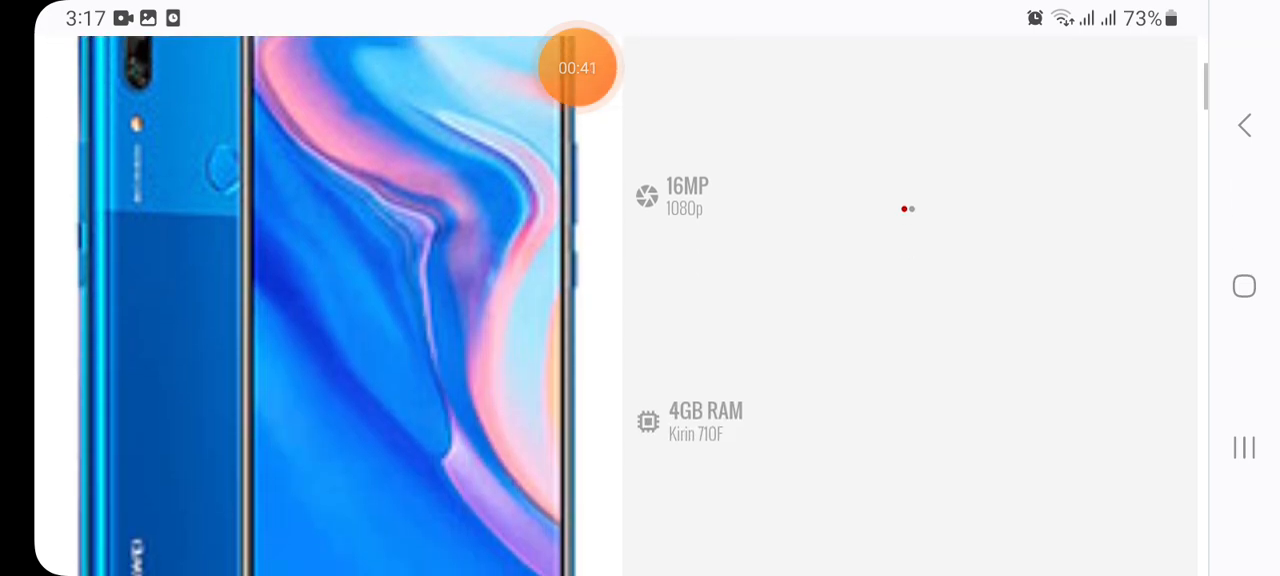
scroll(down, 3)
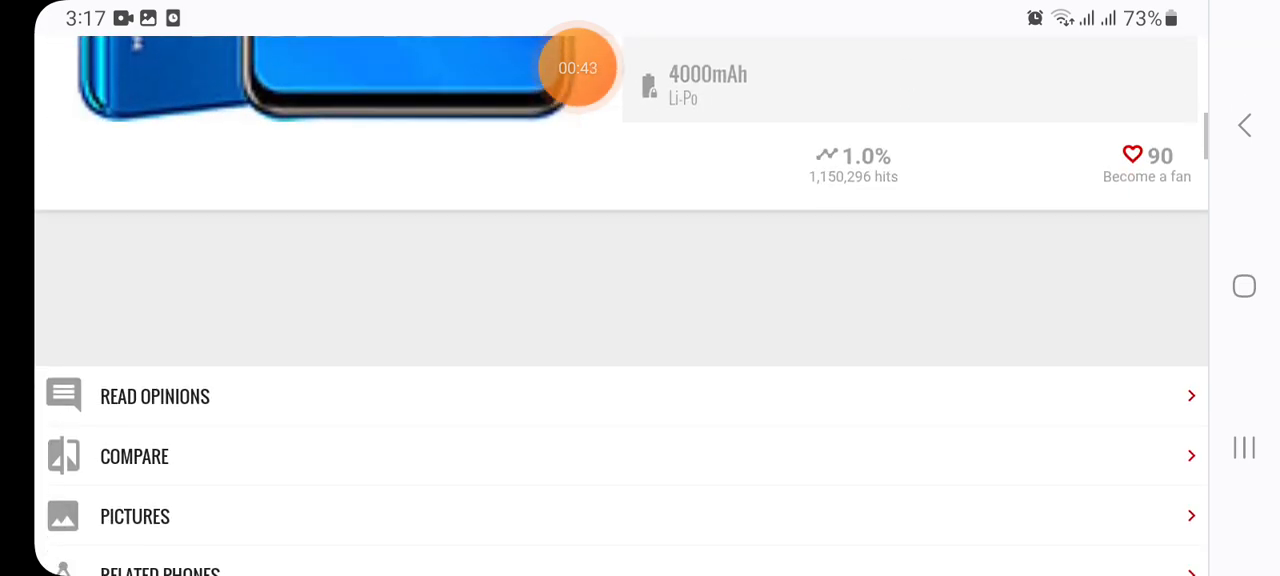
scroll(down, 3)
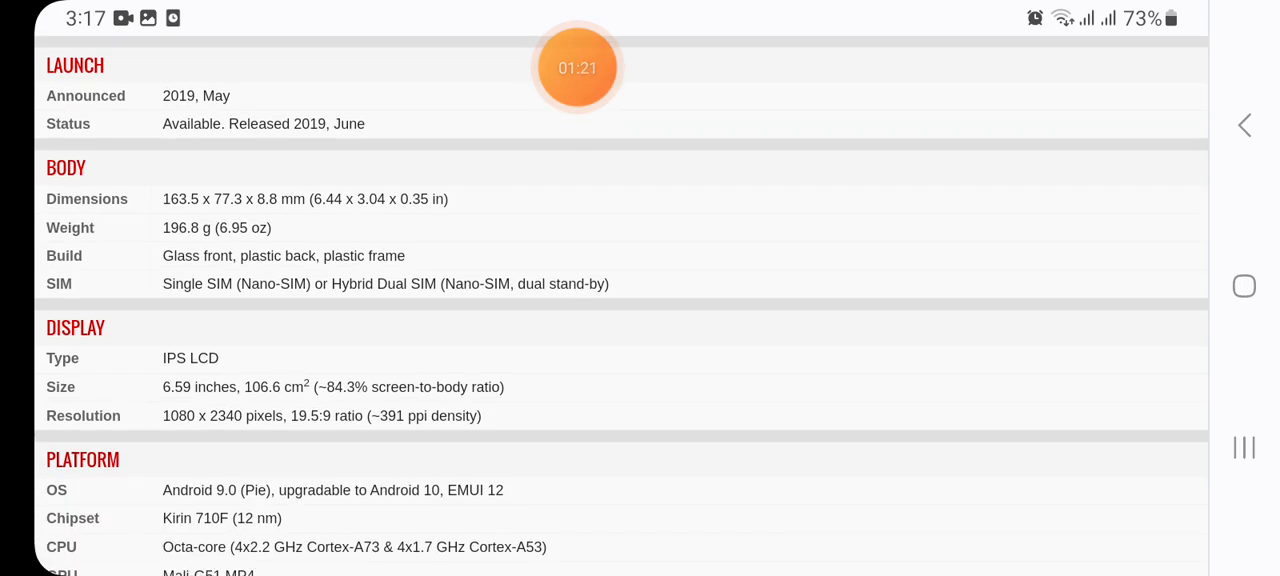
scroll(down, 3)
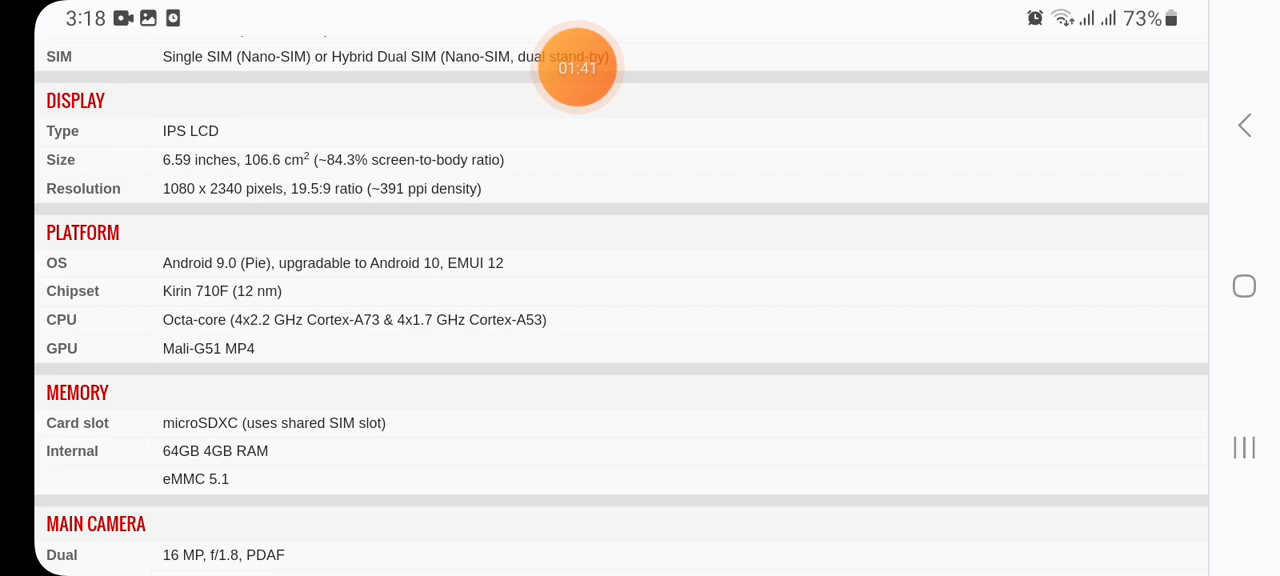
scroll(down, 3)
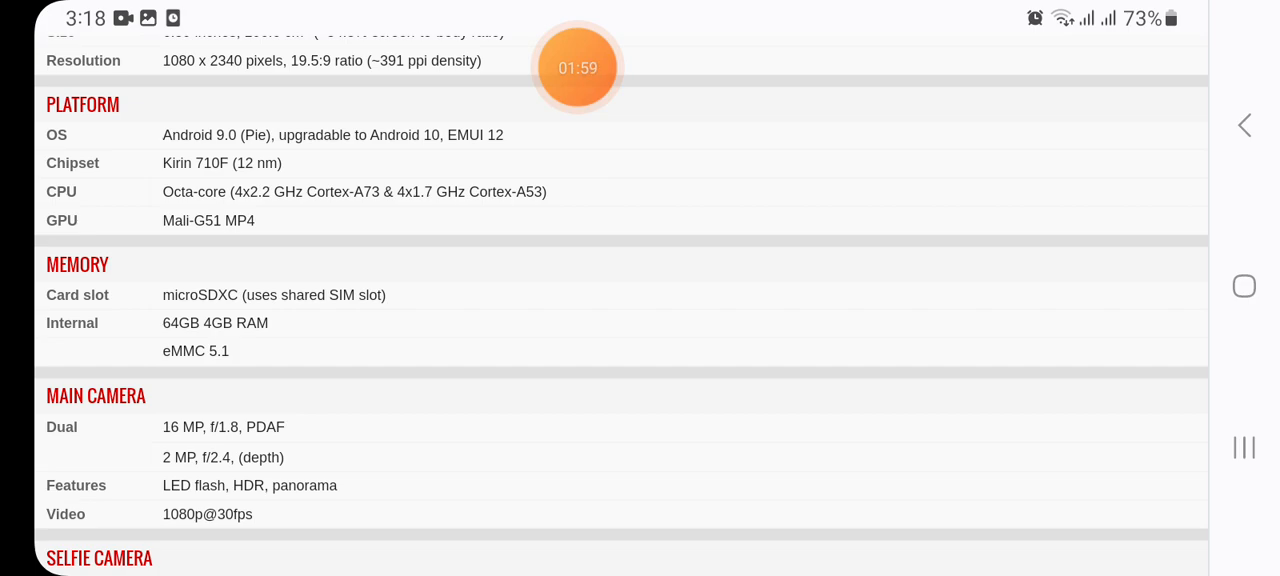
scroll(down, 3)
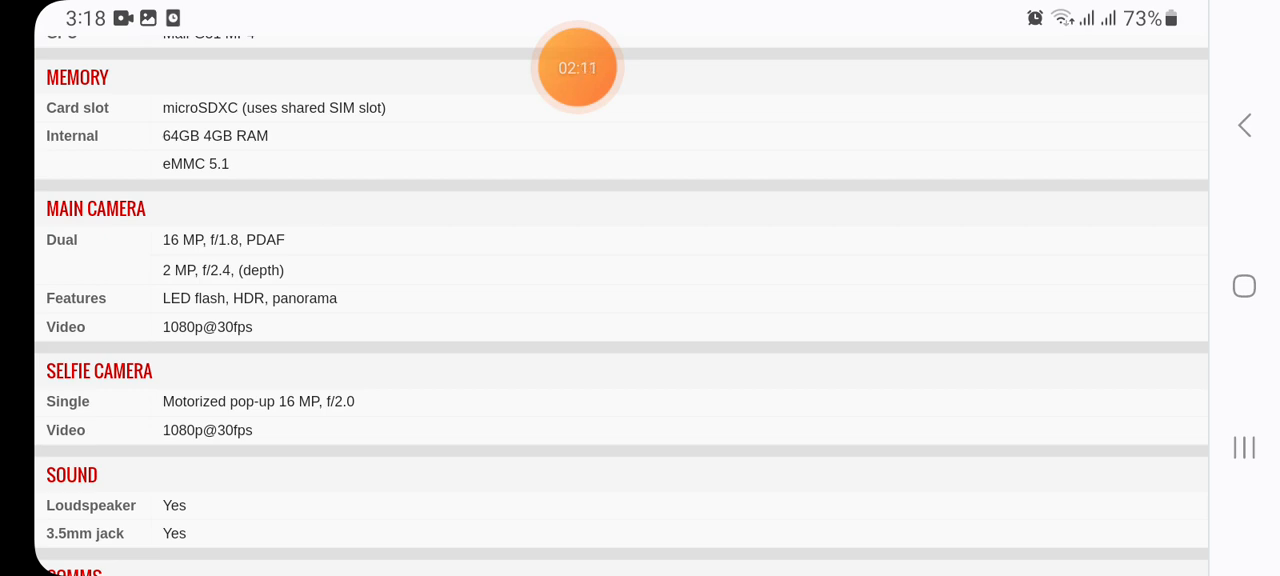
scroll(down, 3)
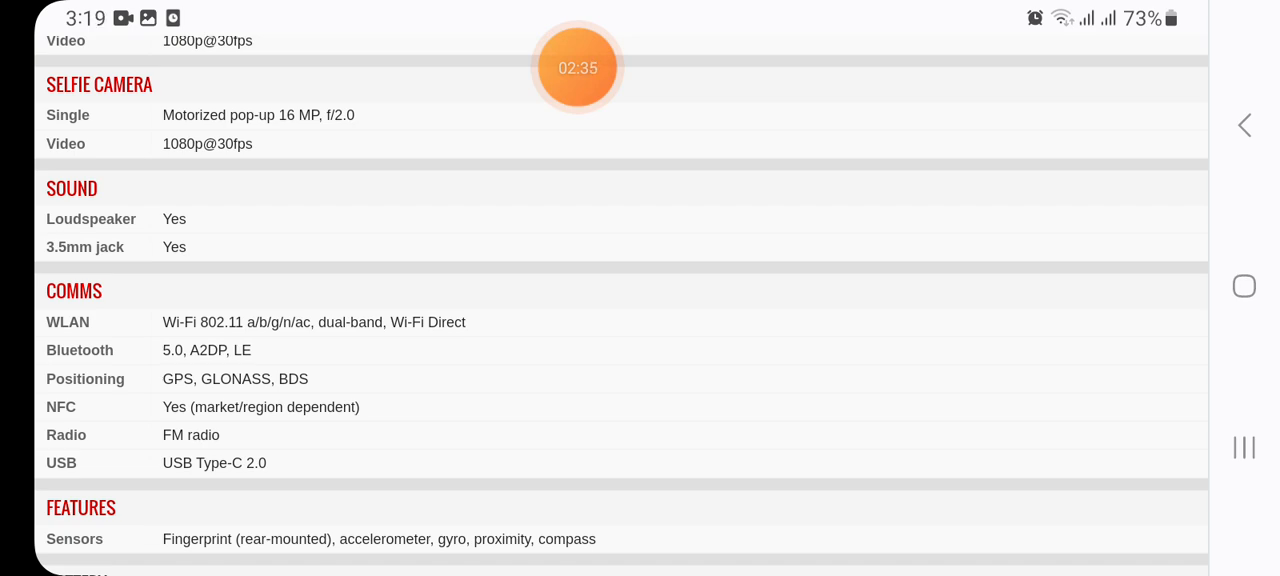
scroll(down, 3)
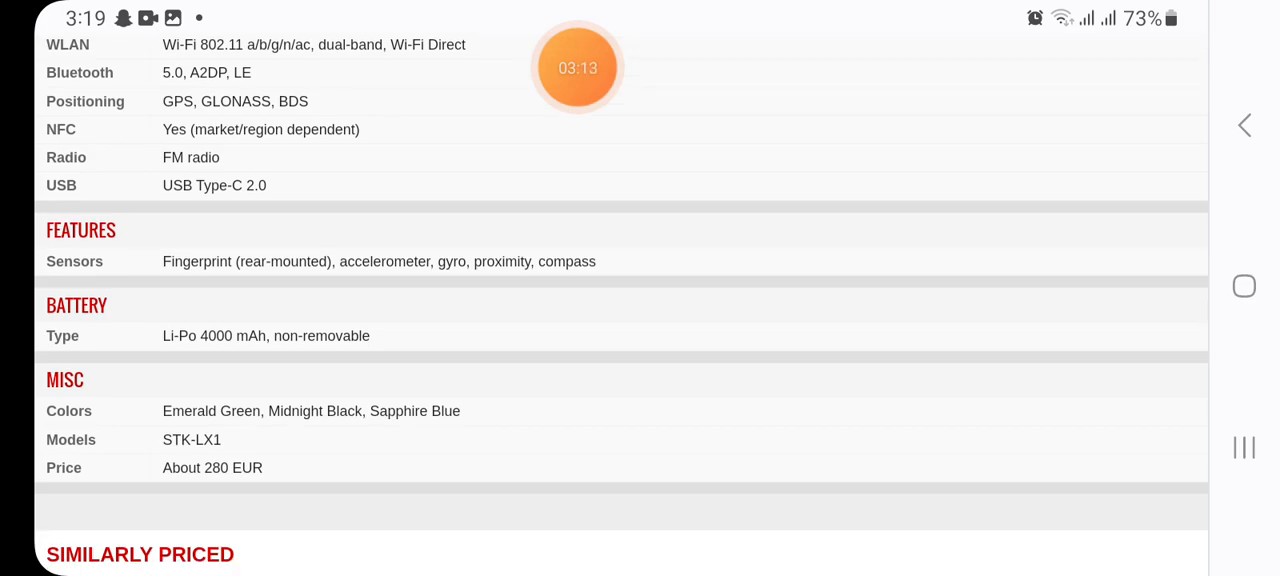
scroll(down, 3)
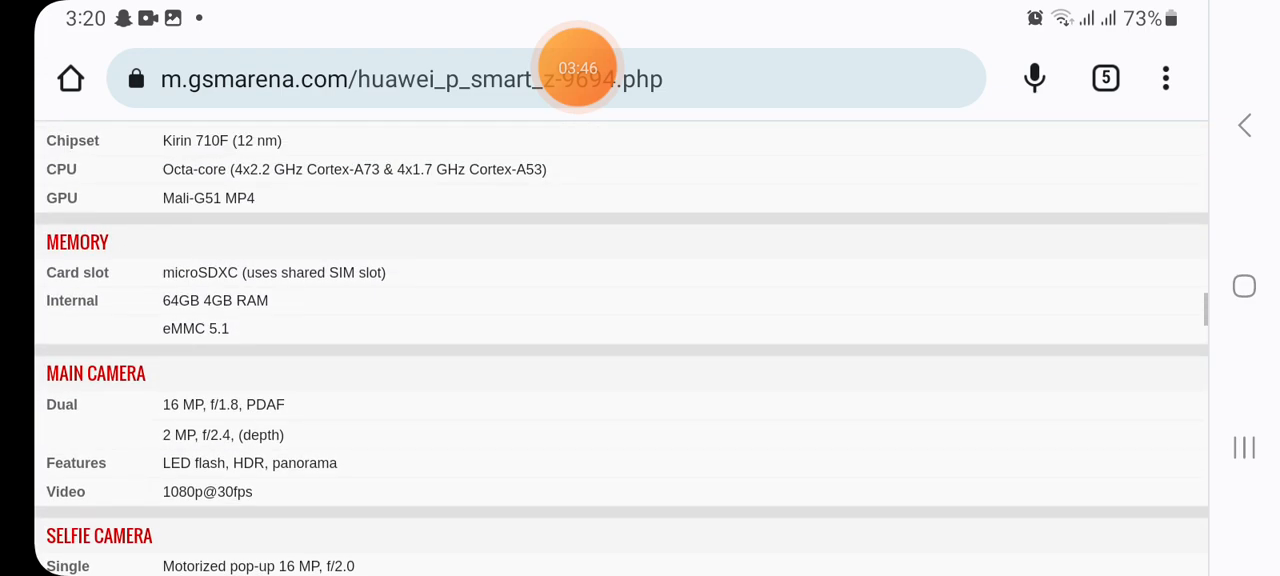
scroll(up, 3)
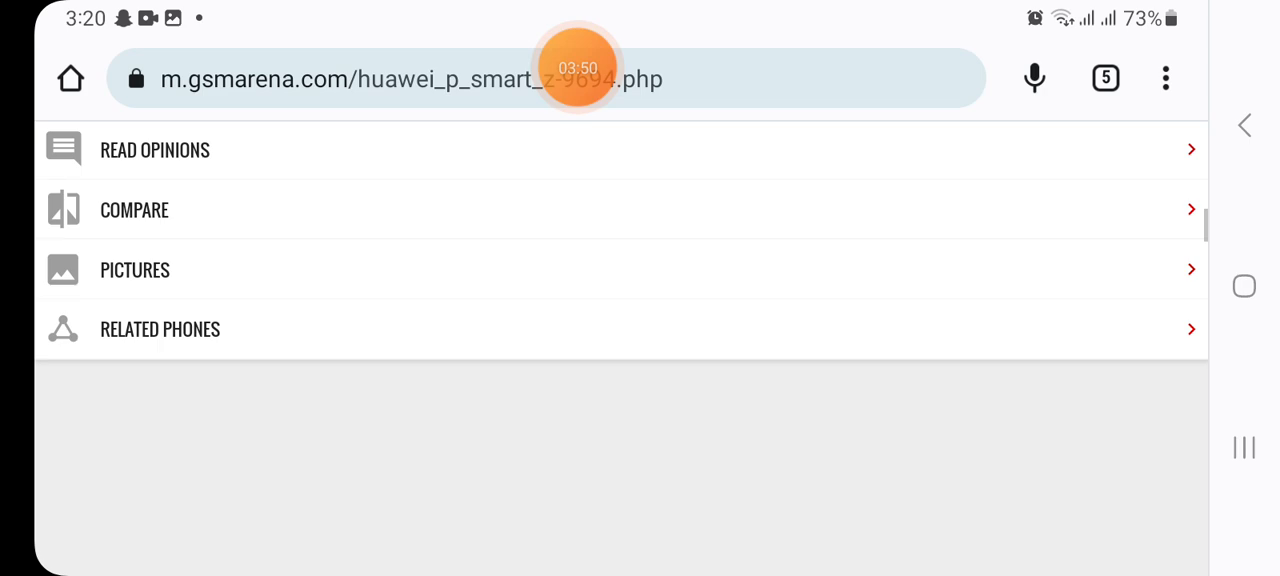
scroll(up, 3)
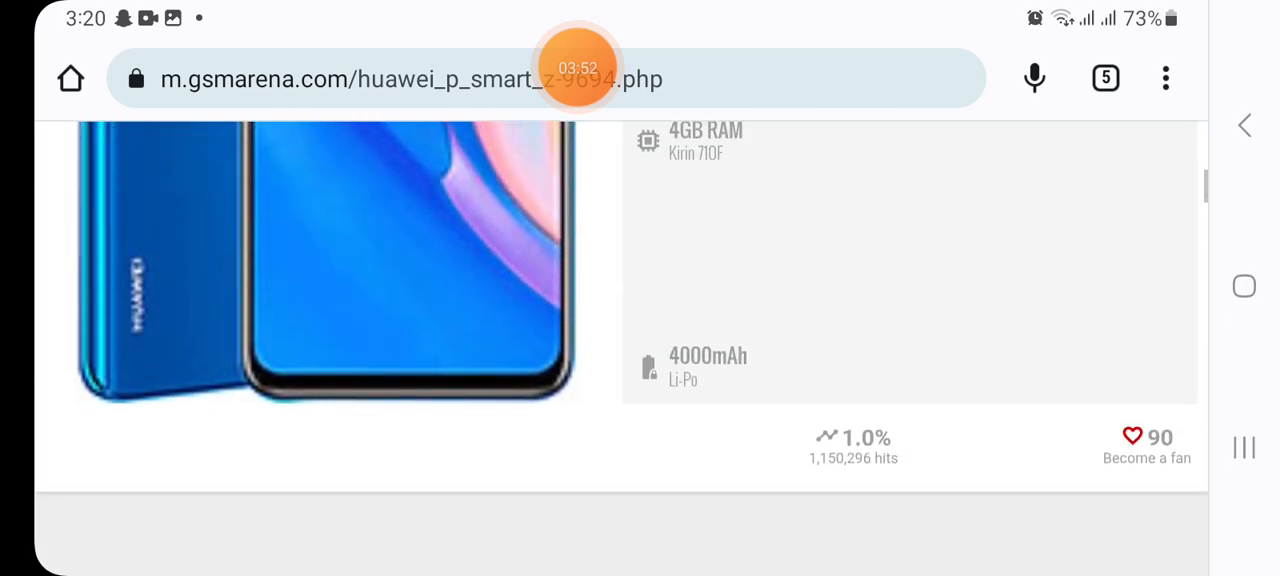